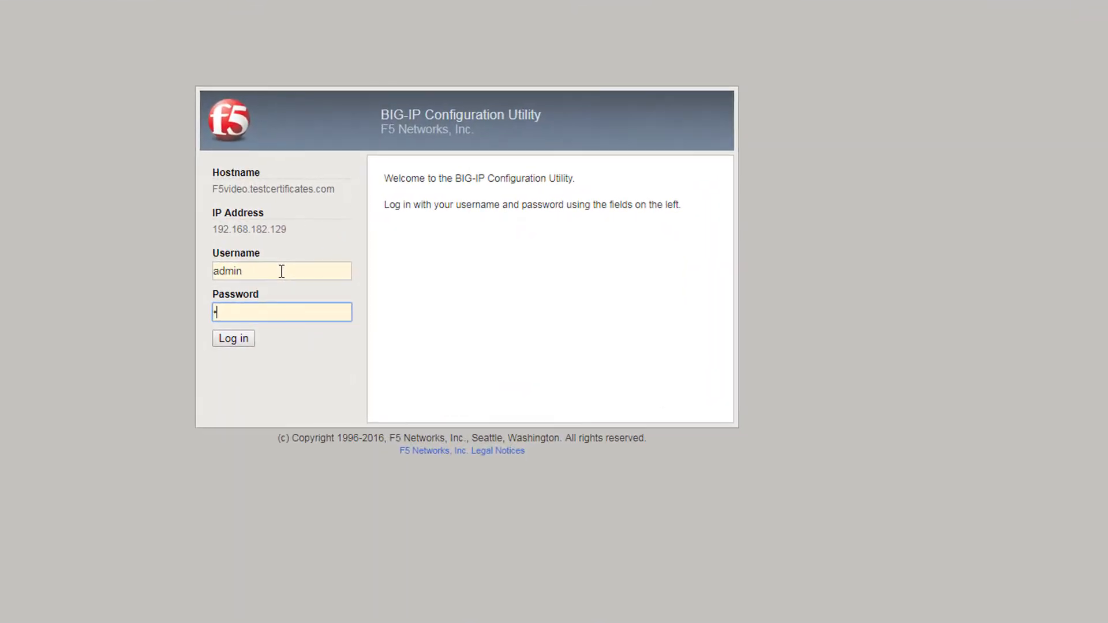
Log in to the BIG-IP Configuration Utility as admin
click(232, 338)
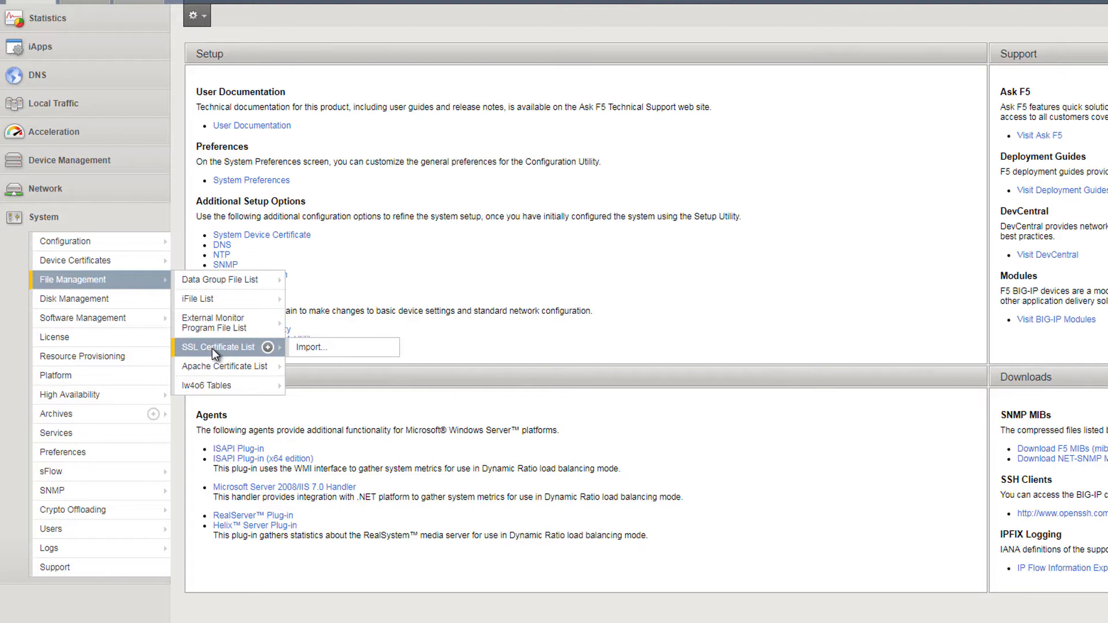
Open System > File Management > SSL Certificate List, showing ca-bundle, default and f5-irule
click(218, 347)
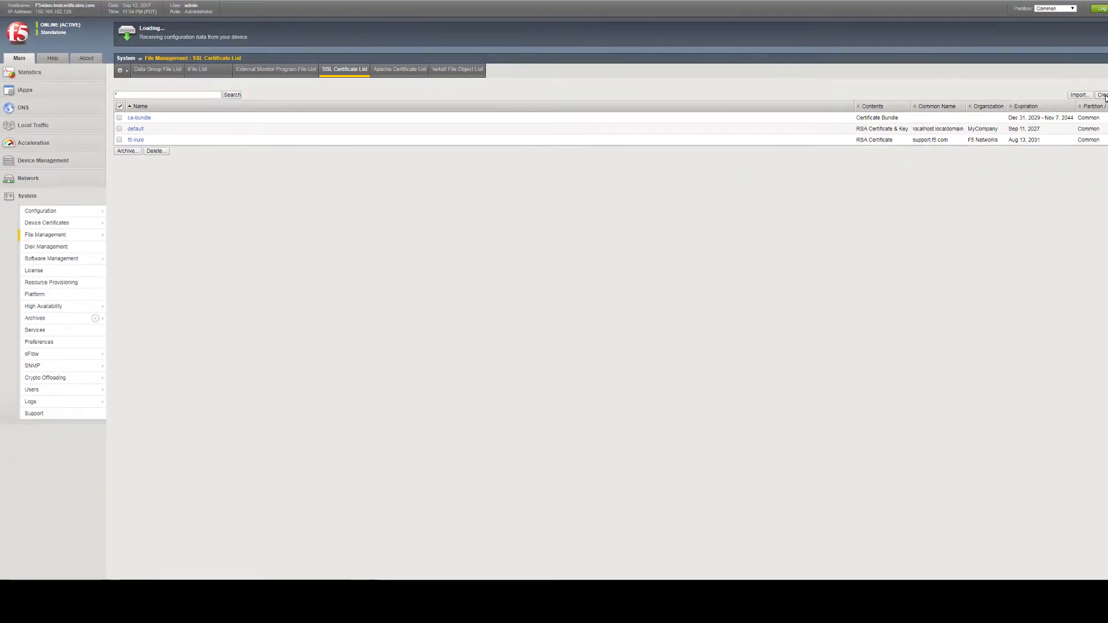
Create a new SSL certificate and begin entering its name and common name
click(1102, 94)
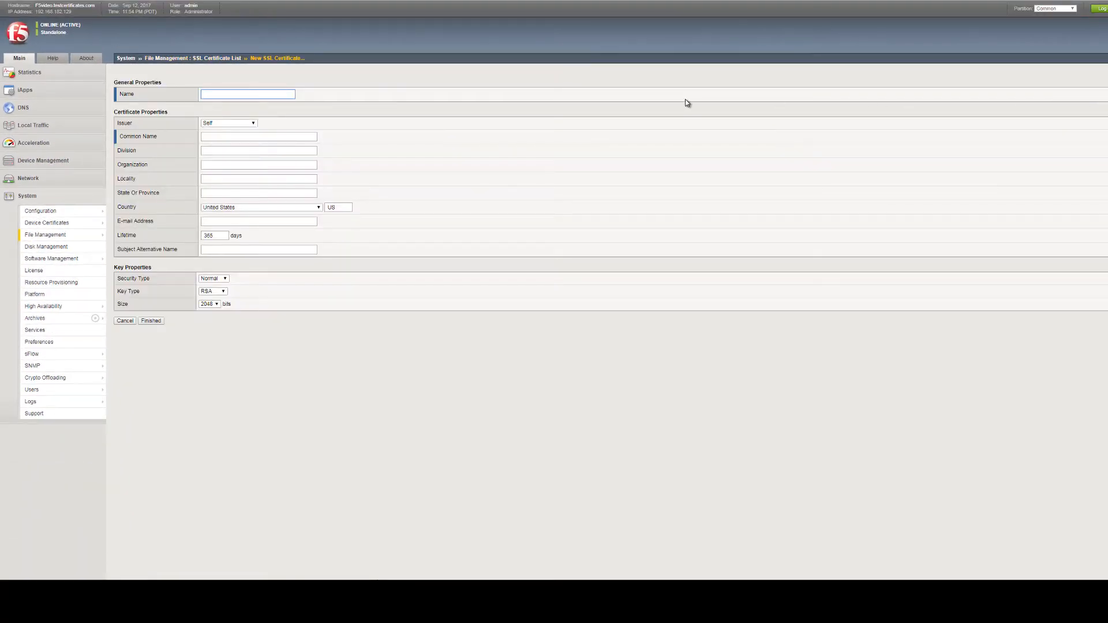
mouse_move(315, 103)
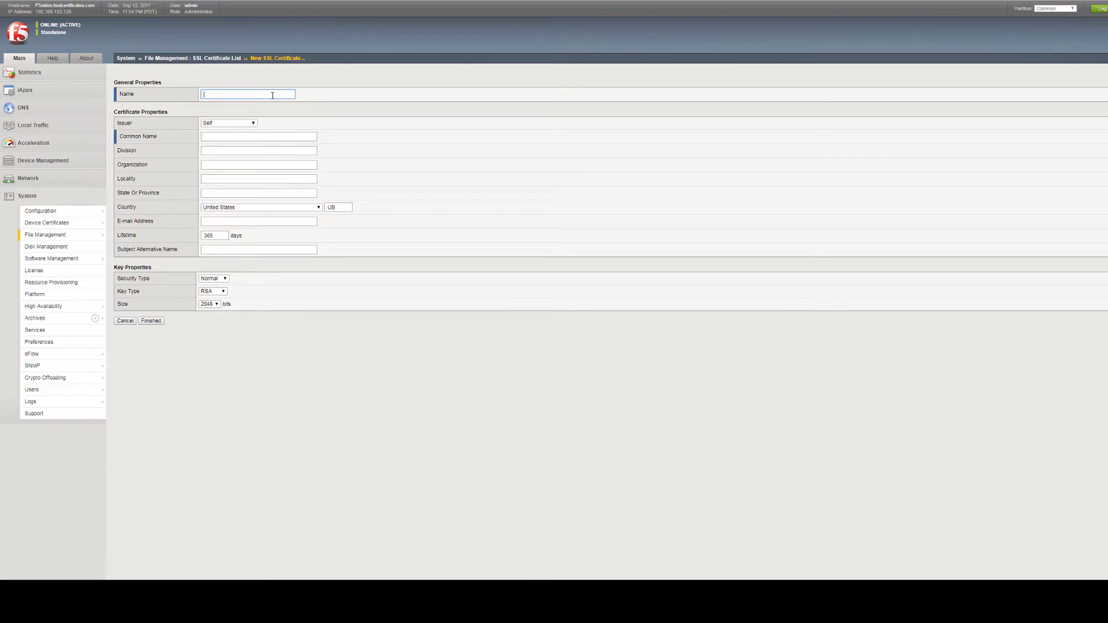
text(F5SSLCertificate)
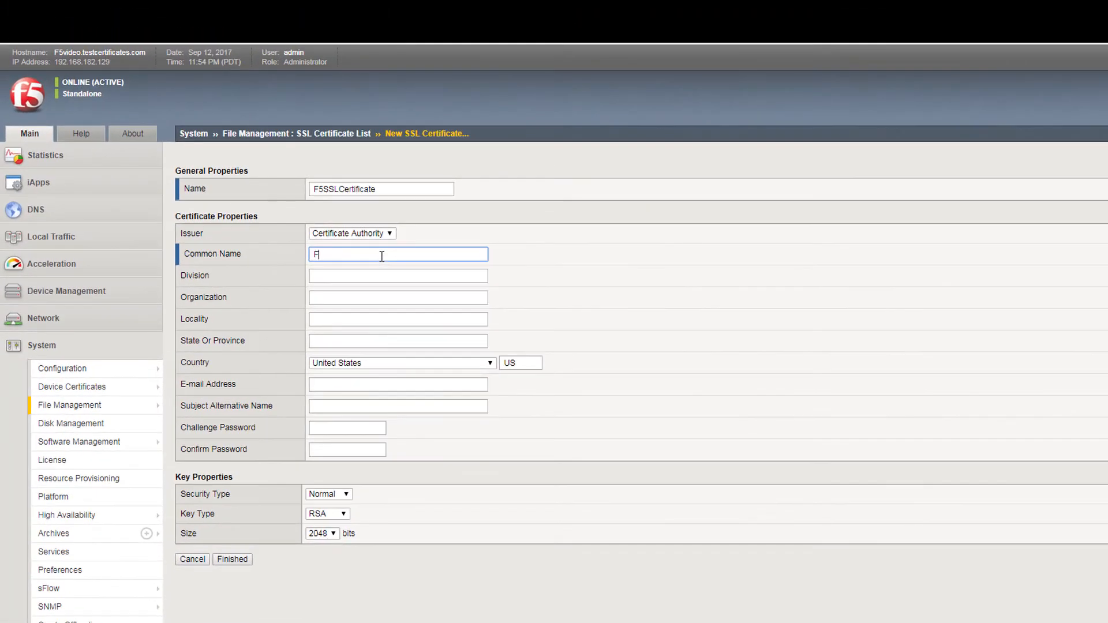
Enter common name F5video.testcertificates.com, division IT, organization Entrust, and locality Ottawa
text(5video.testcertificates)
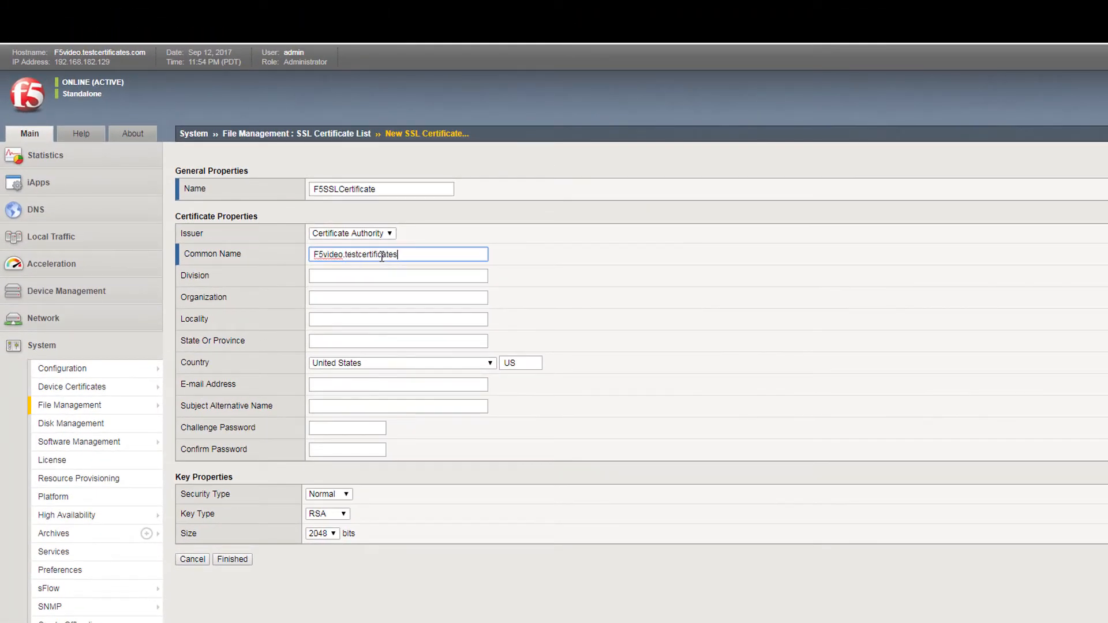
click(397, 275)
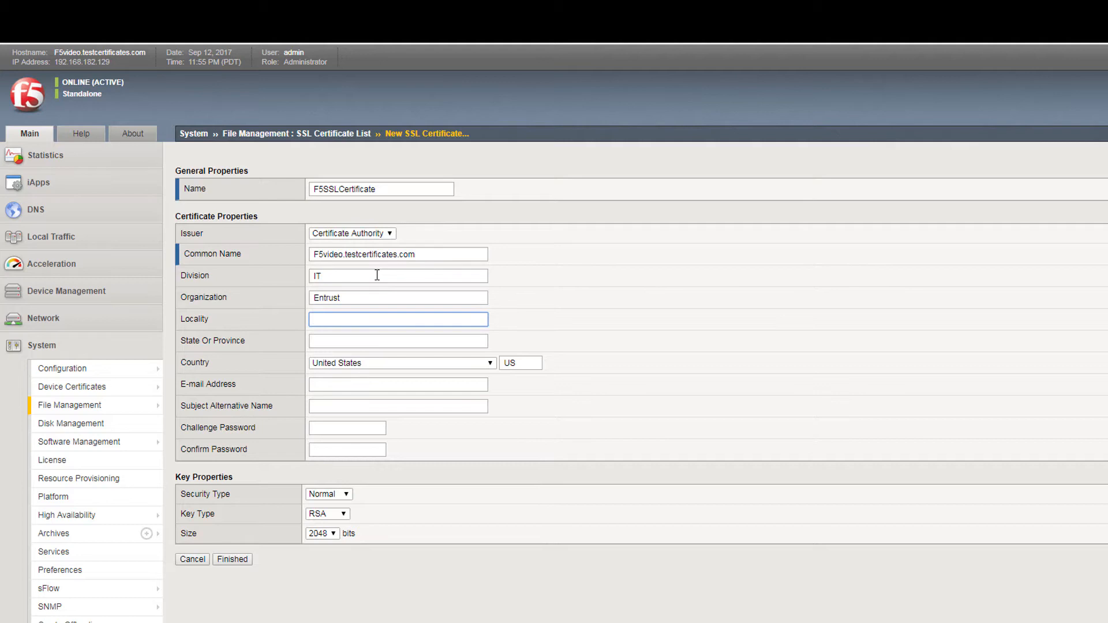
text(Ottawa)
click(398, 341)
text(Ontario)
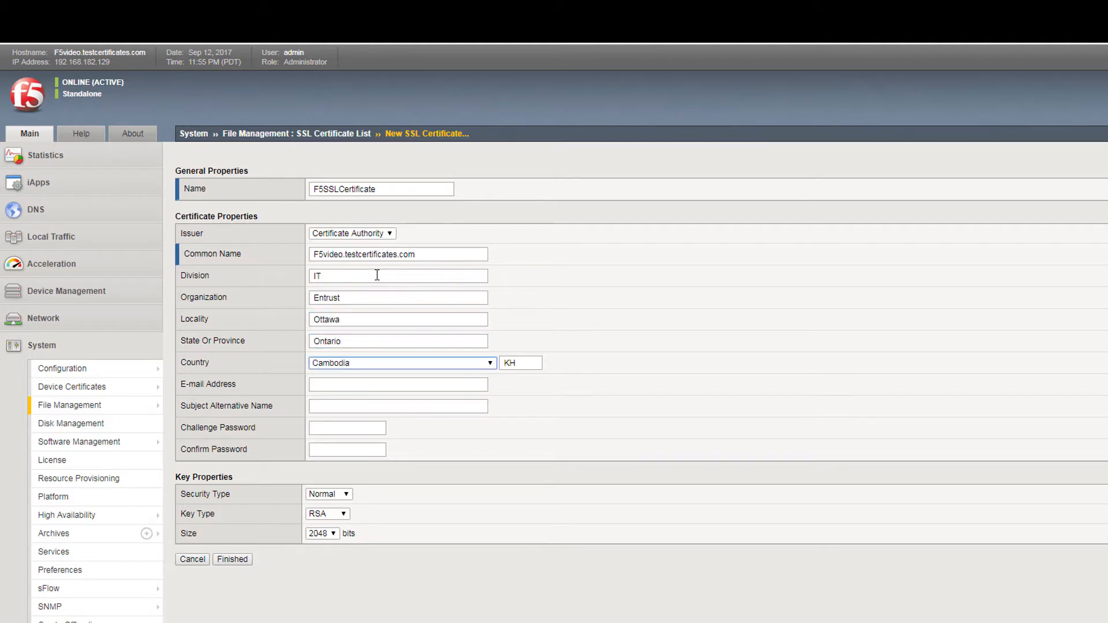
Choose Ontario, Canada, enter the challenge password, and submit the request
click(402, 362)
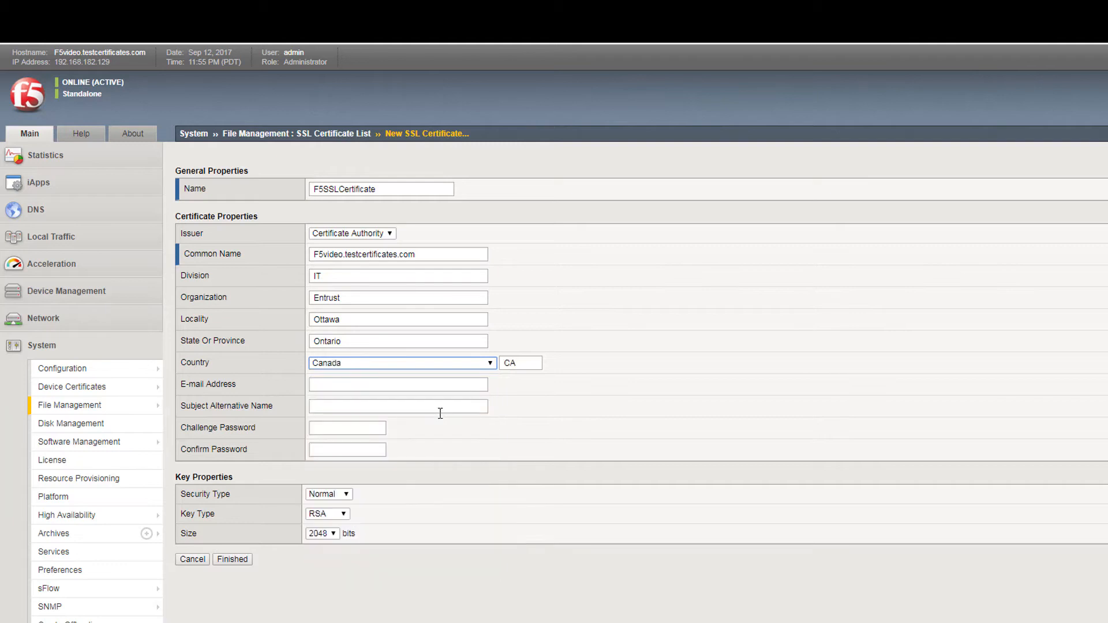
click(397, 384)
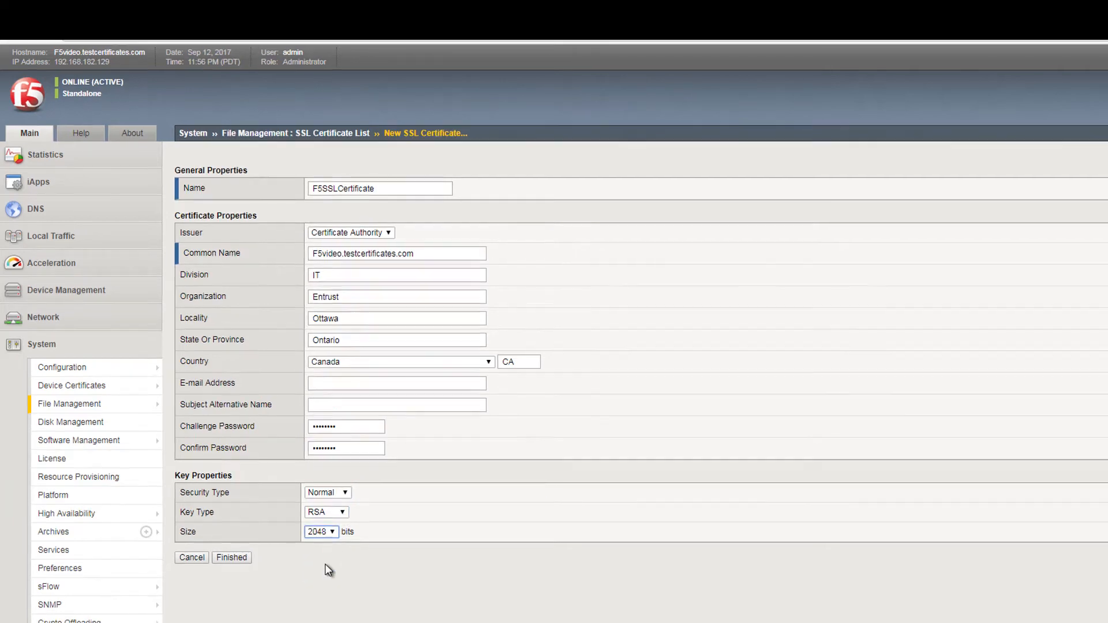
click(231, 558)
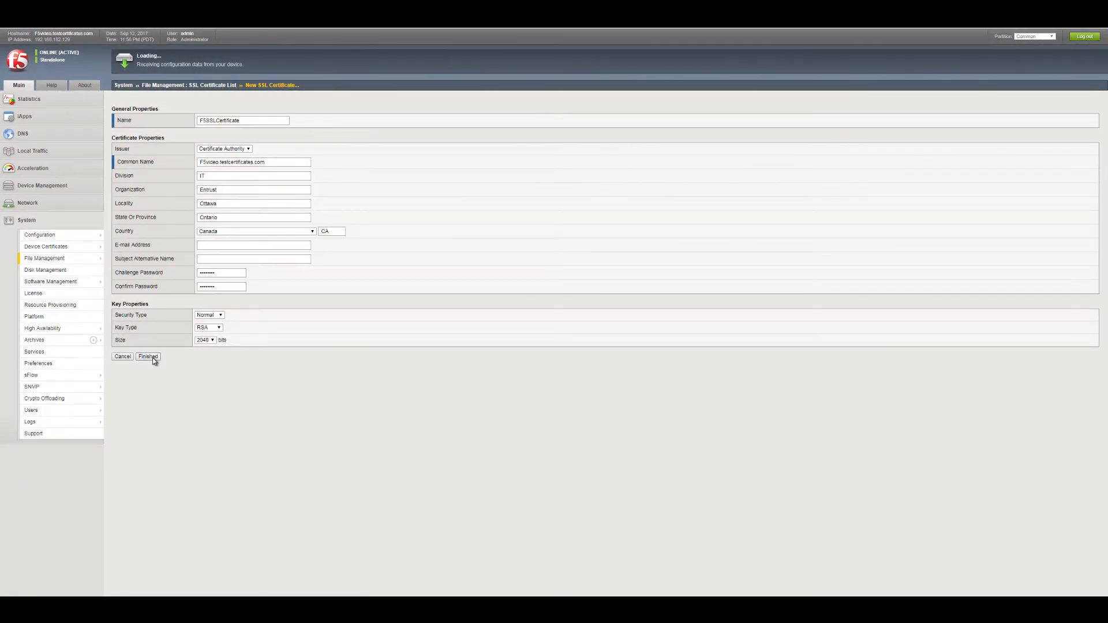
Download F5SSLCertificate.csr and open it, bringing up the Open with dialog
click(148, 356)
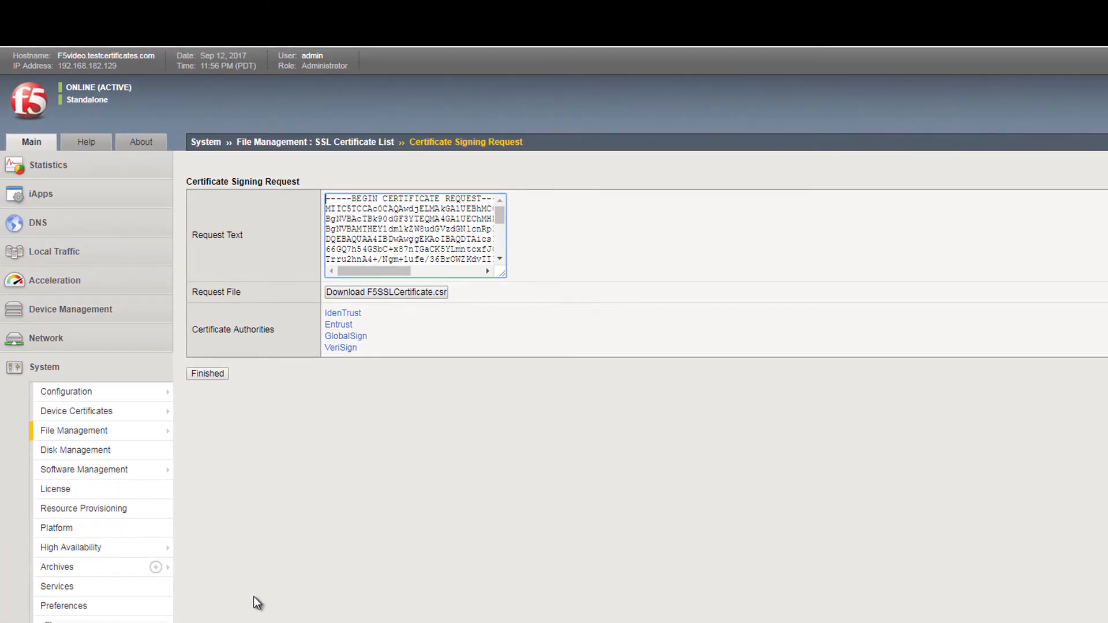
mouse_move(412, 296)
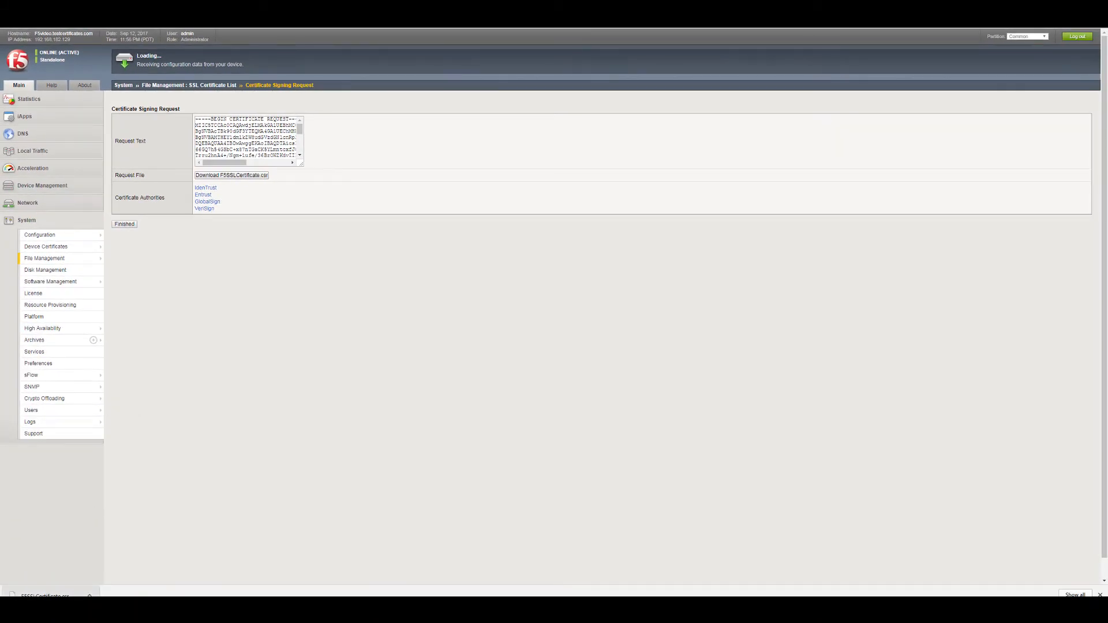
click(230, 176)
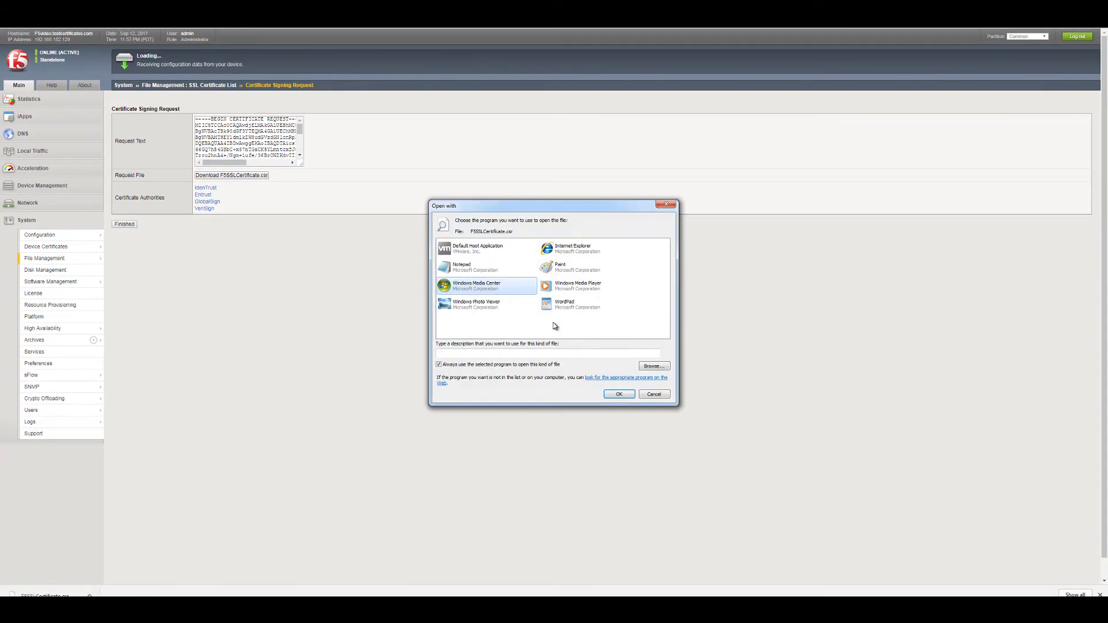